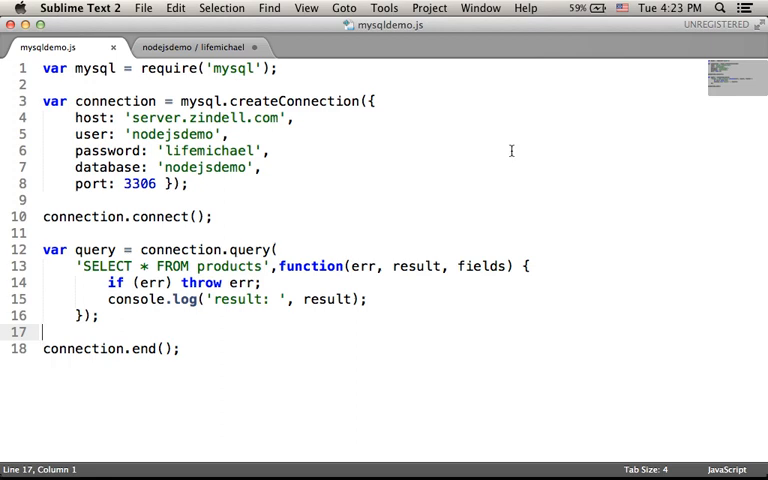
pyautogui.moveTo(352, 116)
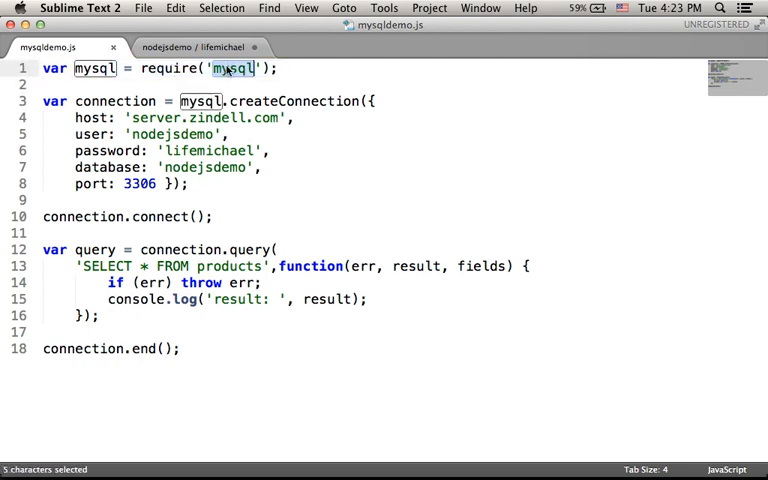
pyautogui.doubleClick(172, 72)
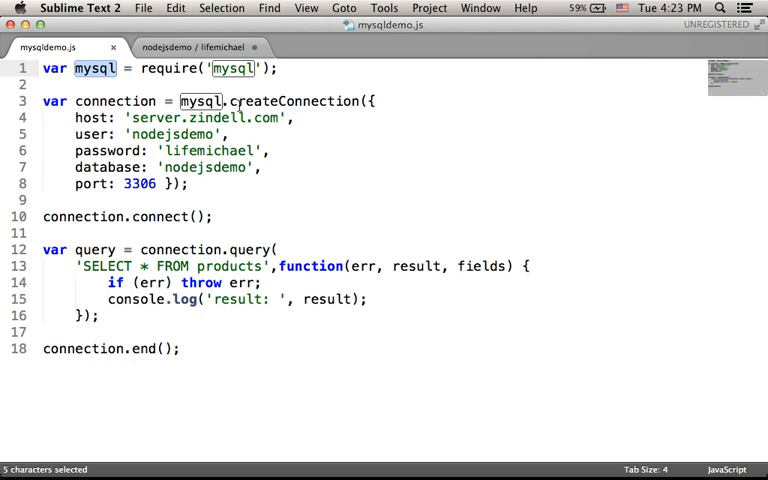
pyautogui.doubleClick(304, 100)
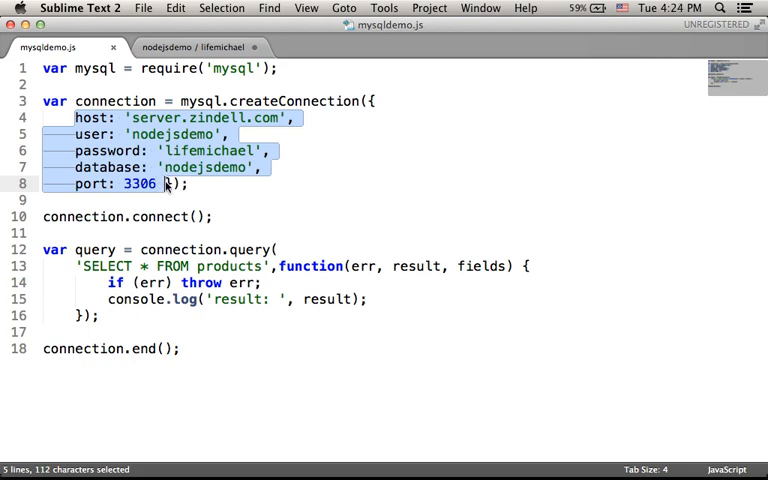
pyautogui.moveTo(324, 156)
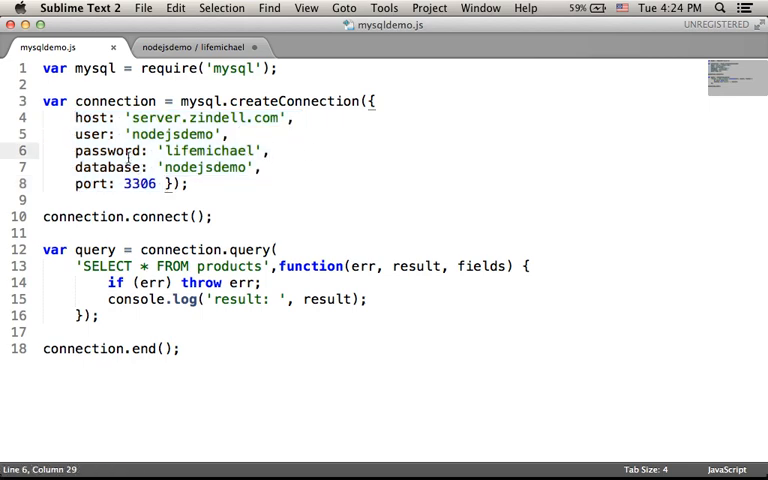
pyautogui.doubleClick(112, 100)
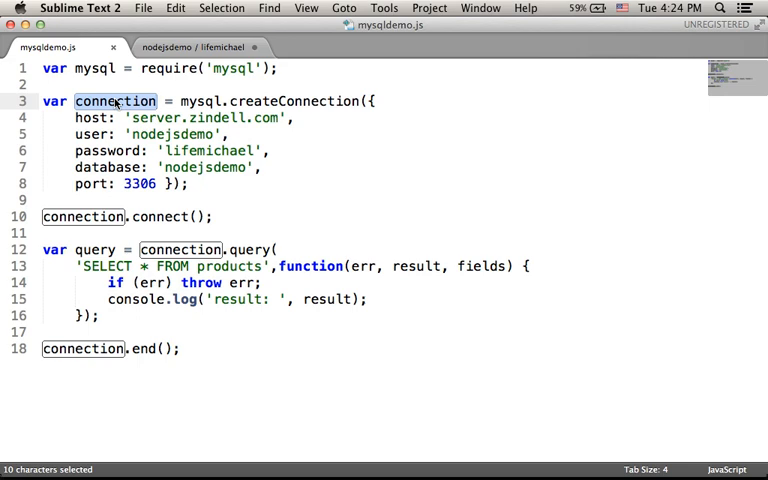
pyautogui.moveTo(88, 204)
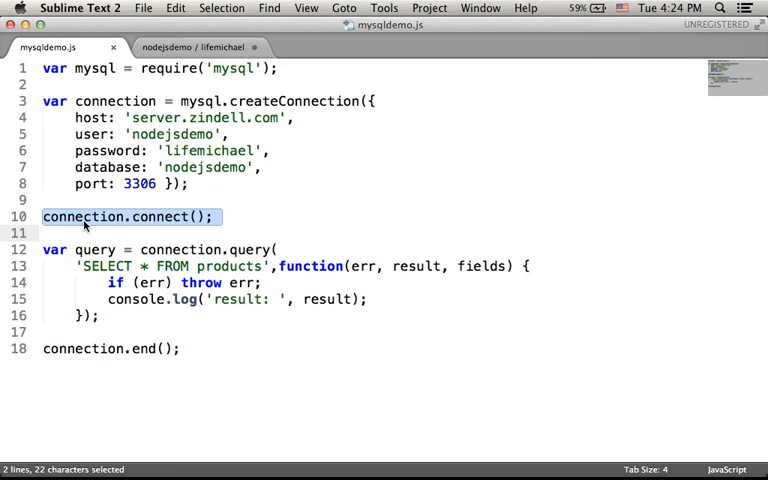
pyautogui.click(228, 250)
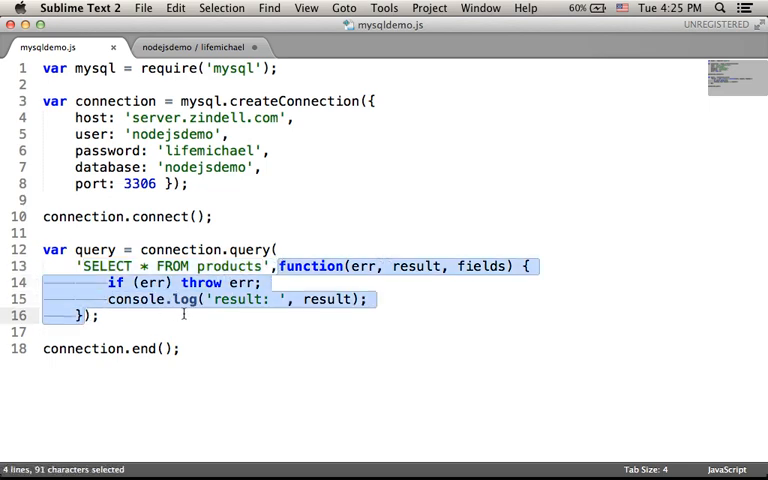
pyautogui.click(184, 316)
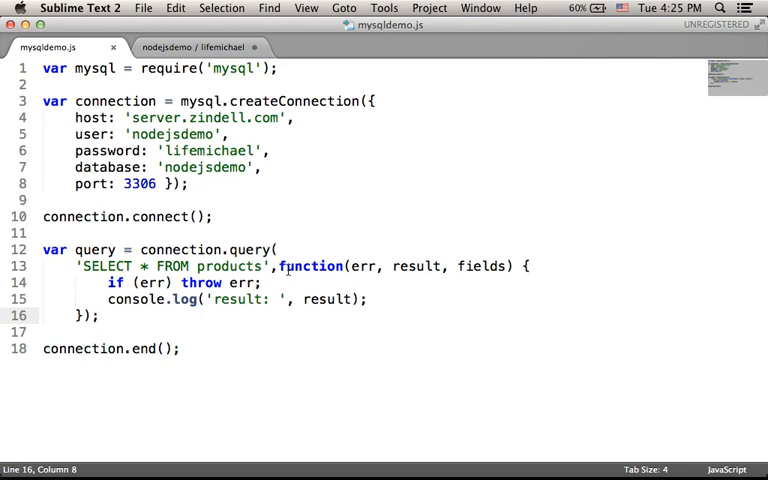
pyautogui.moveTo(284, 266); pyautogui.dragTo(84, 316)
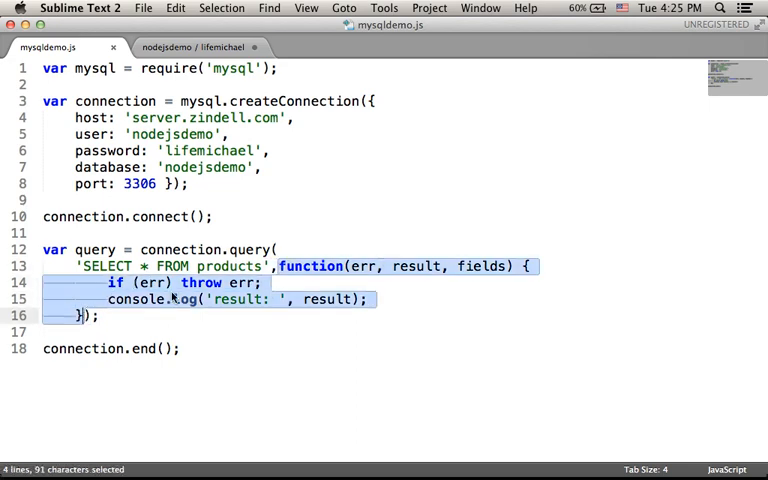
pyautogui.moveTo(256, 284)
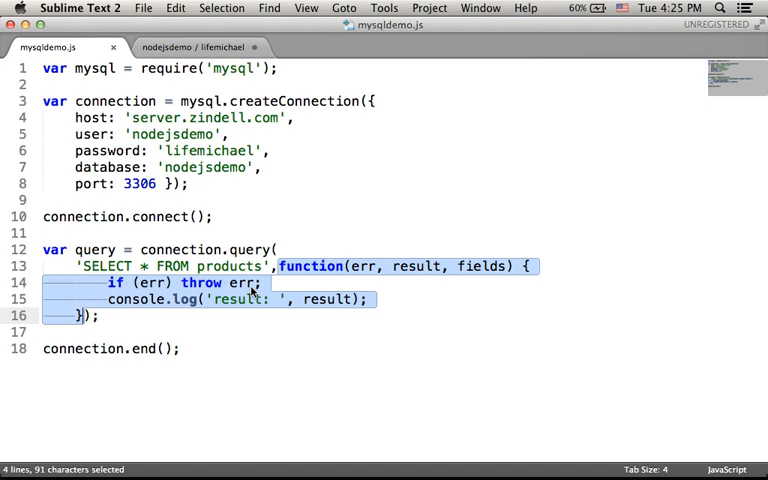
pyautogui.moveTo(300, 284)
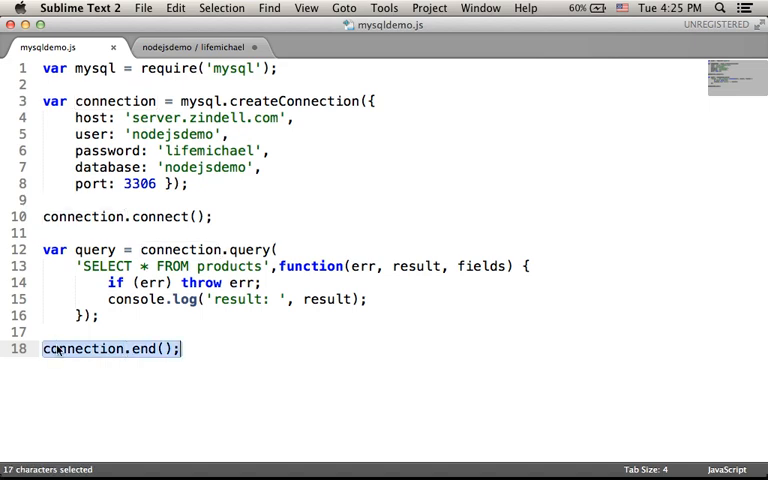
pyautogui.moveTo(236, 352)
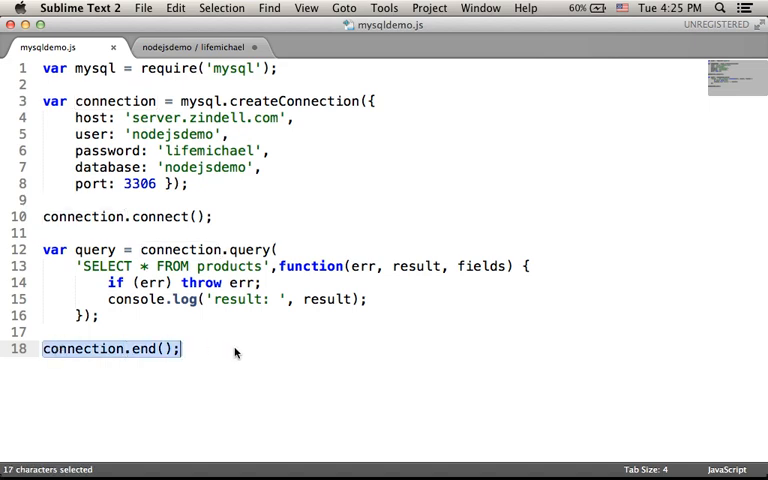